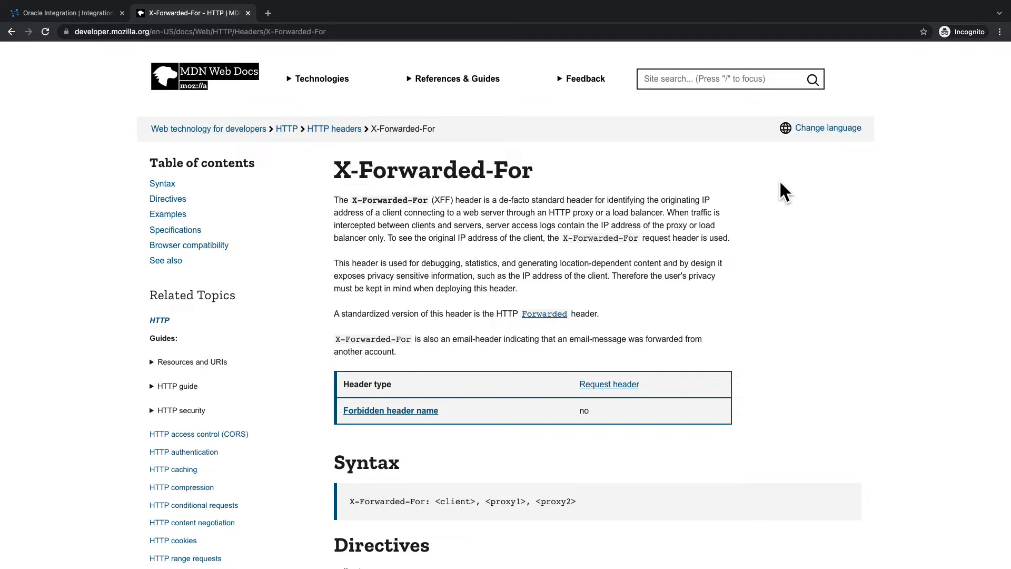
pyautogui.moveTo(489, 196)
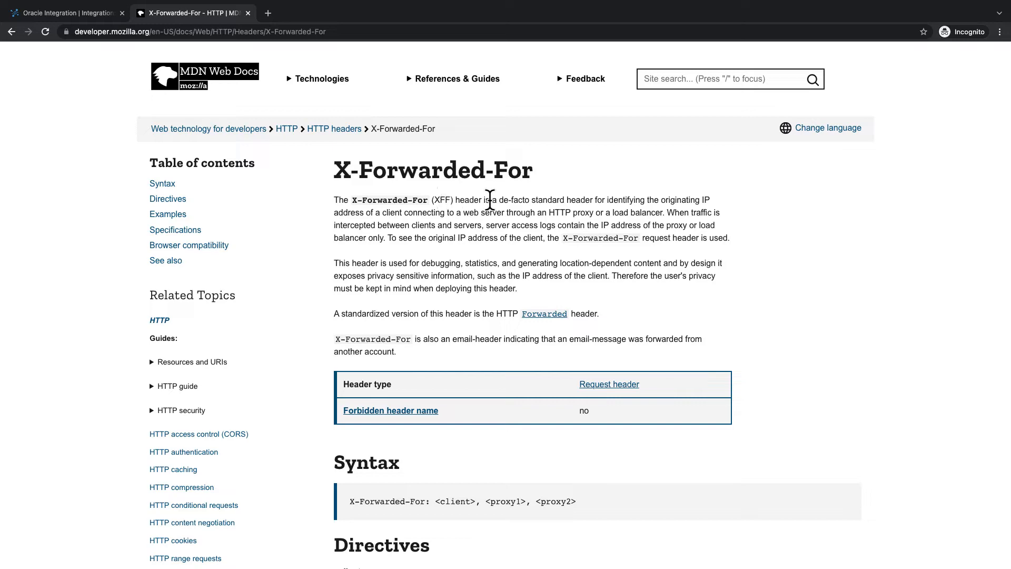
pyautogui.moveTo(463, 361)
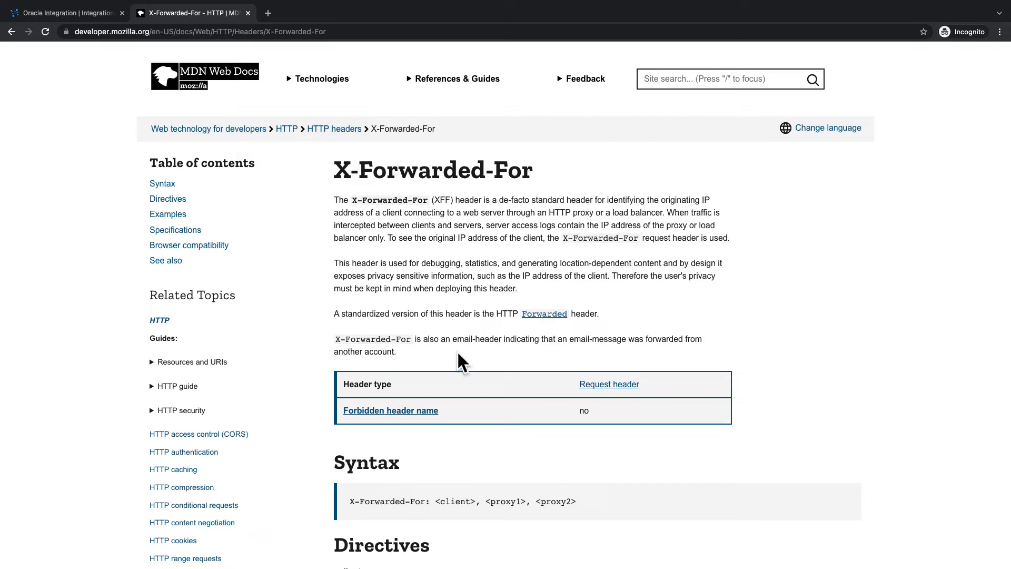
# - Open the Echo_IP integration for editing and select its echoRequest REST trigger
pyautogui.scroll(-3)
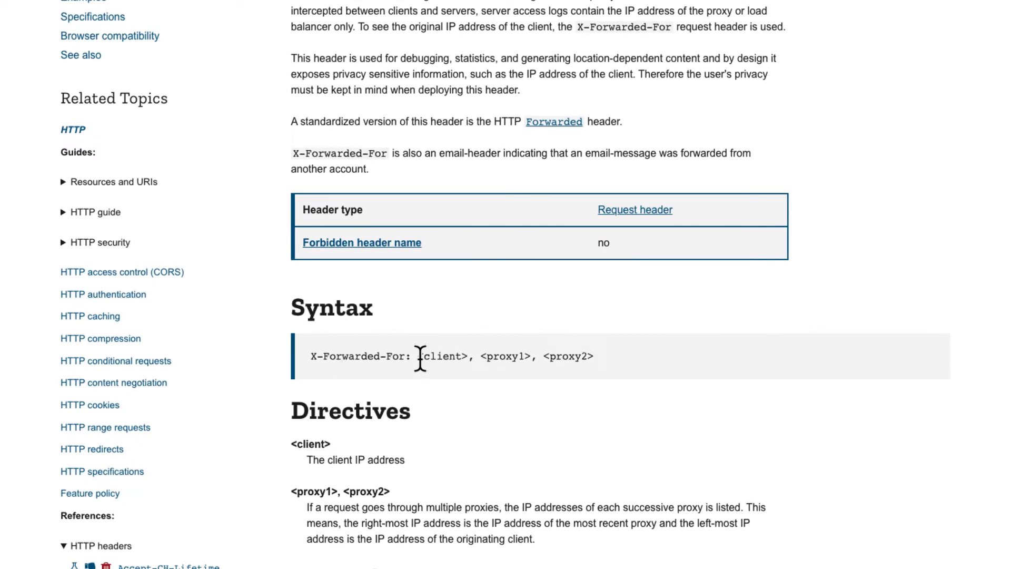
pyautogui.moveTo(417, 356); pyautogui.dragTo(509, 357)
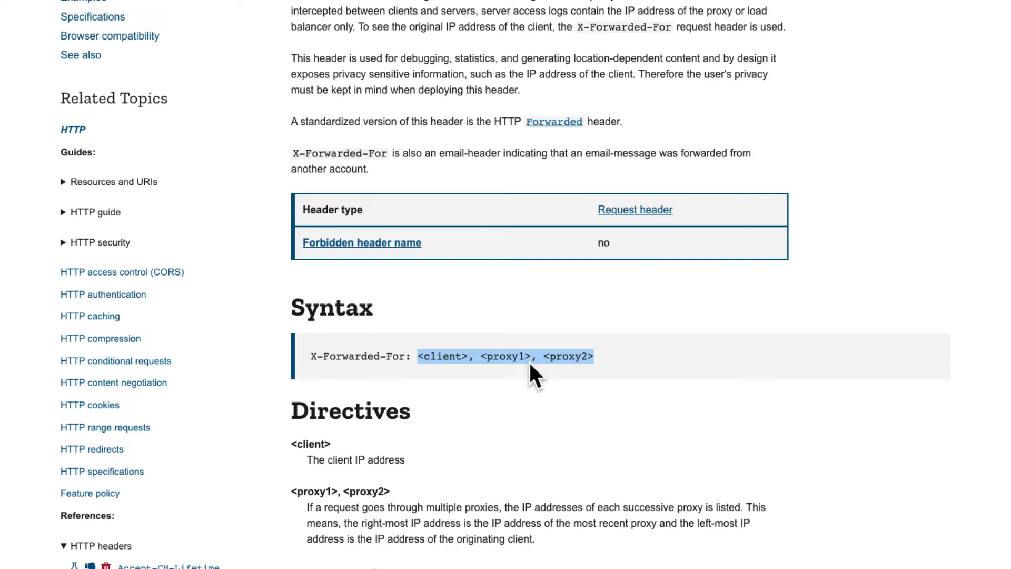
pyautogui.moveTo(411, 431)
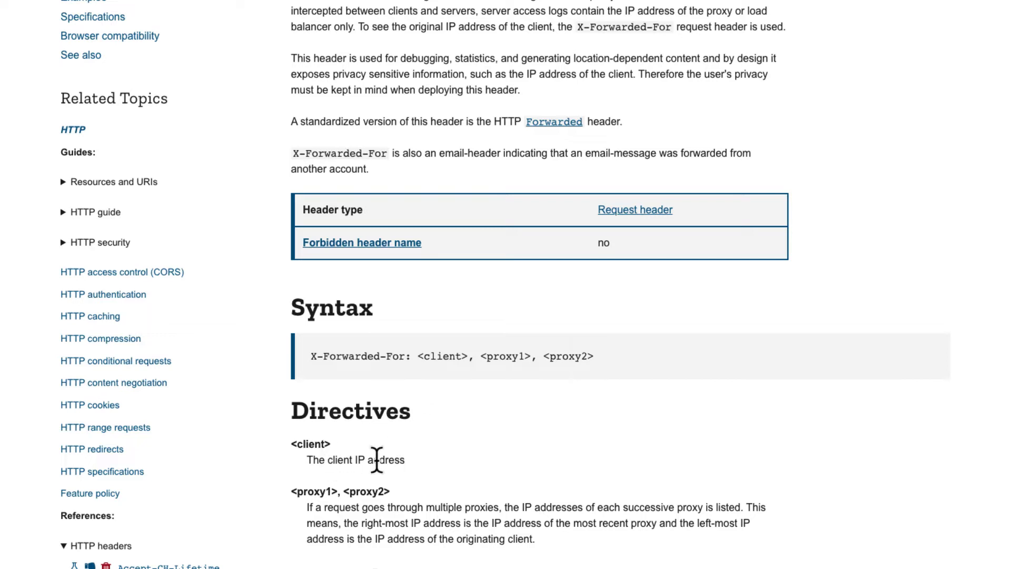
pyautogui.moveTo(334, 451)
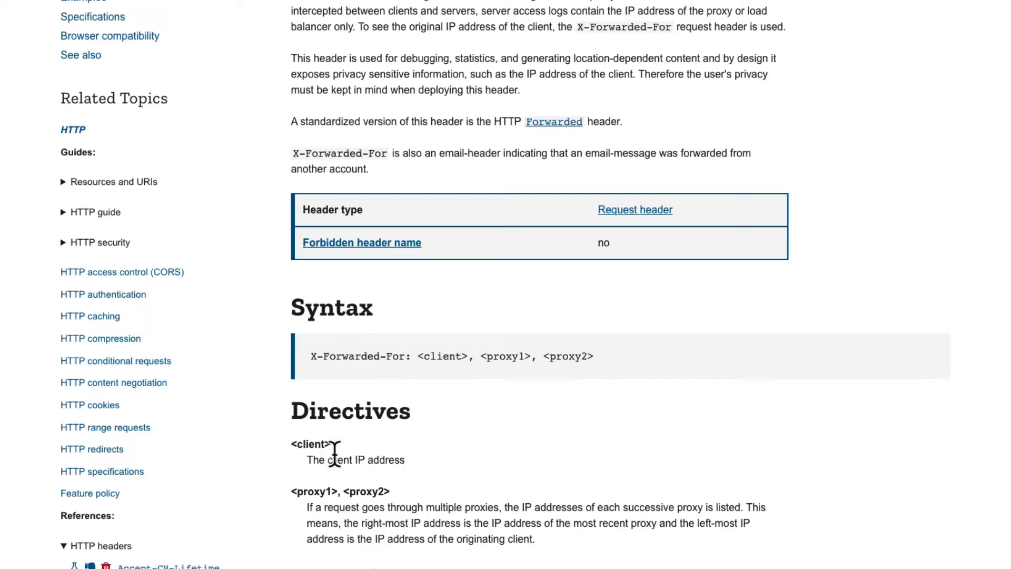
pyautogui.moveTo(457, 379)
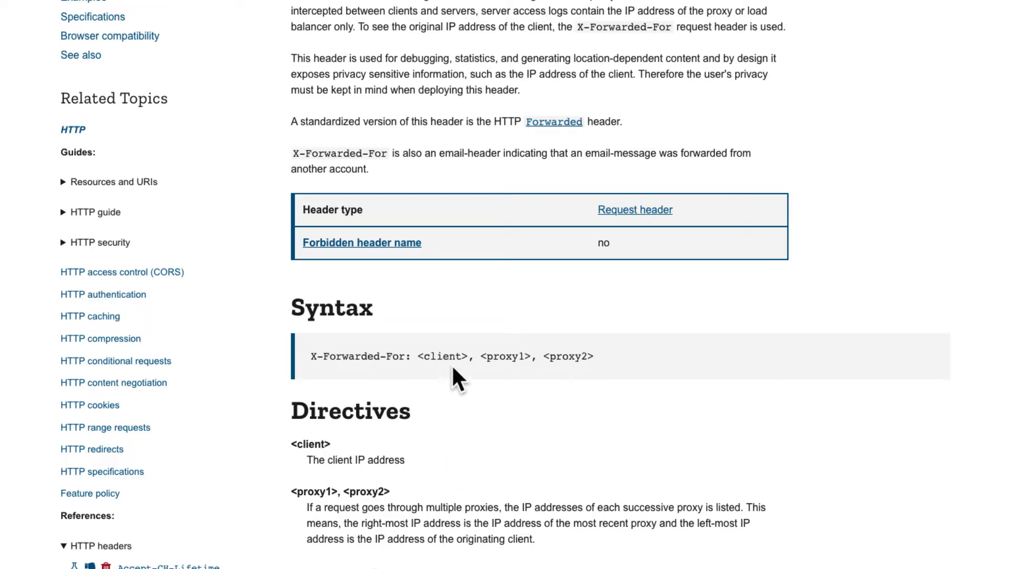
pyautogui.moveTo(570, 361)
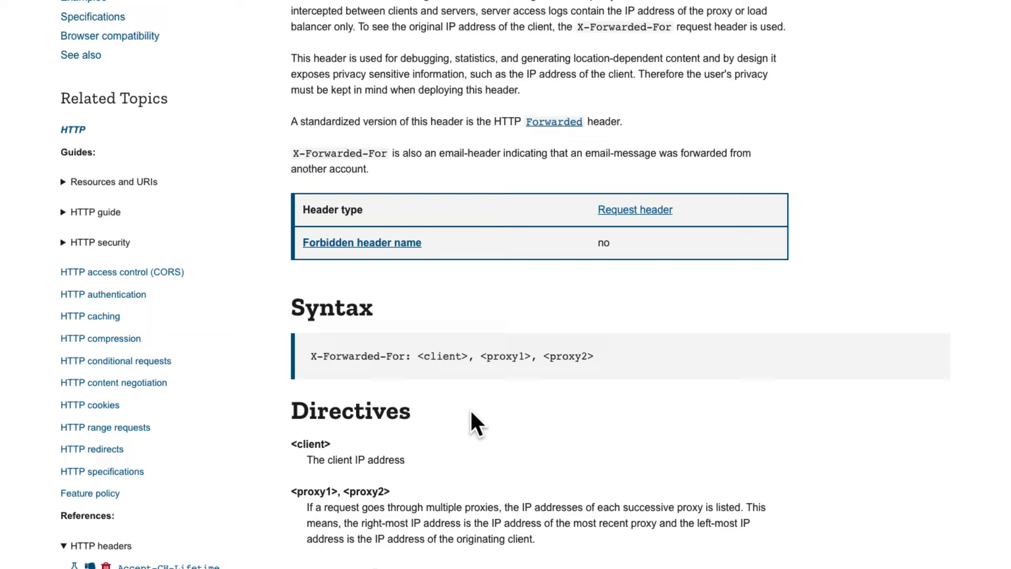
pyautogui.moveTo(551, 356)
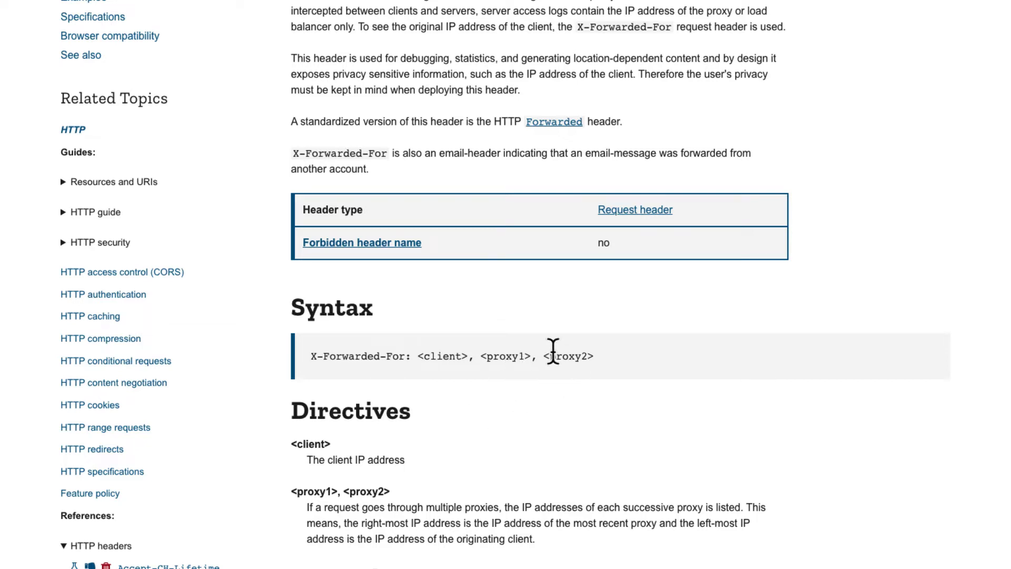
pyautogui.moveTo(562, 425)
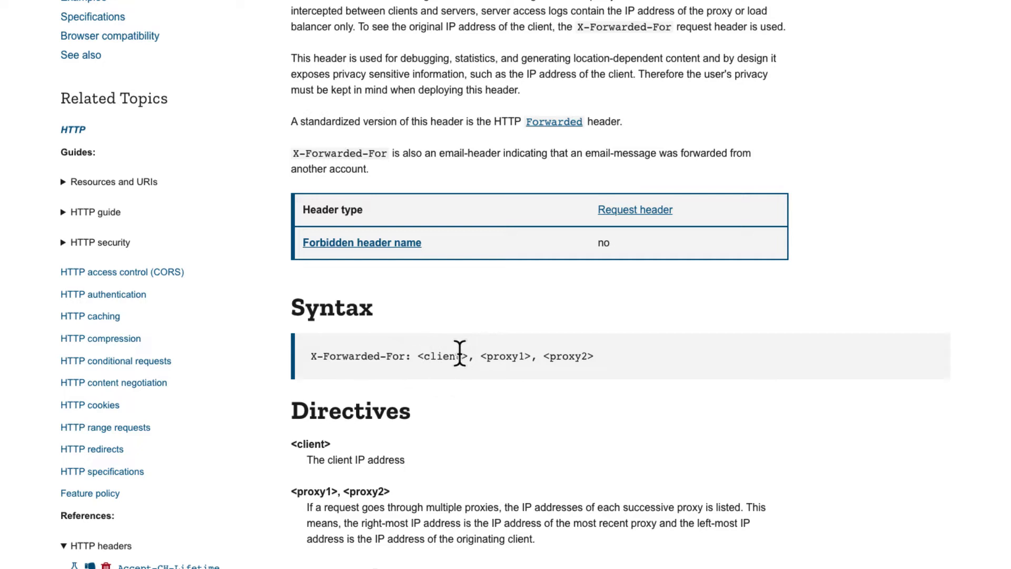
pyautogui.moveTo(455, 358)
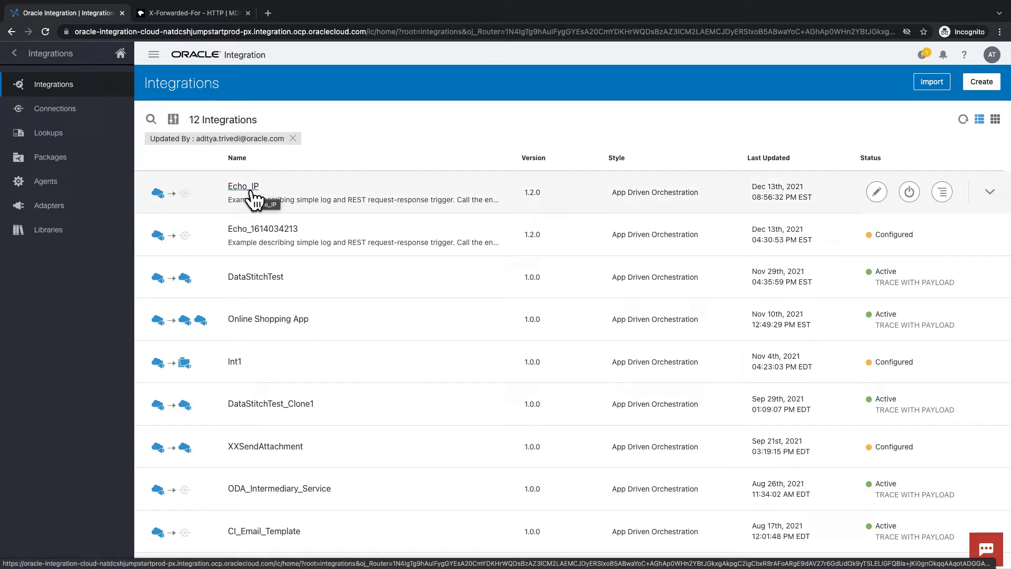
pyautogui.click(243, 186)
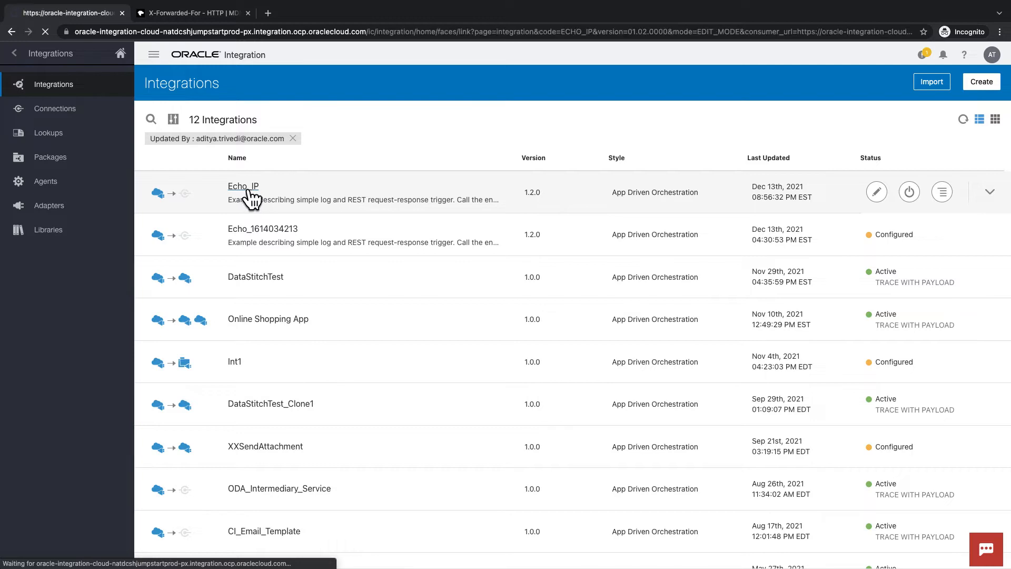
pyautogui.click(244, 186)
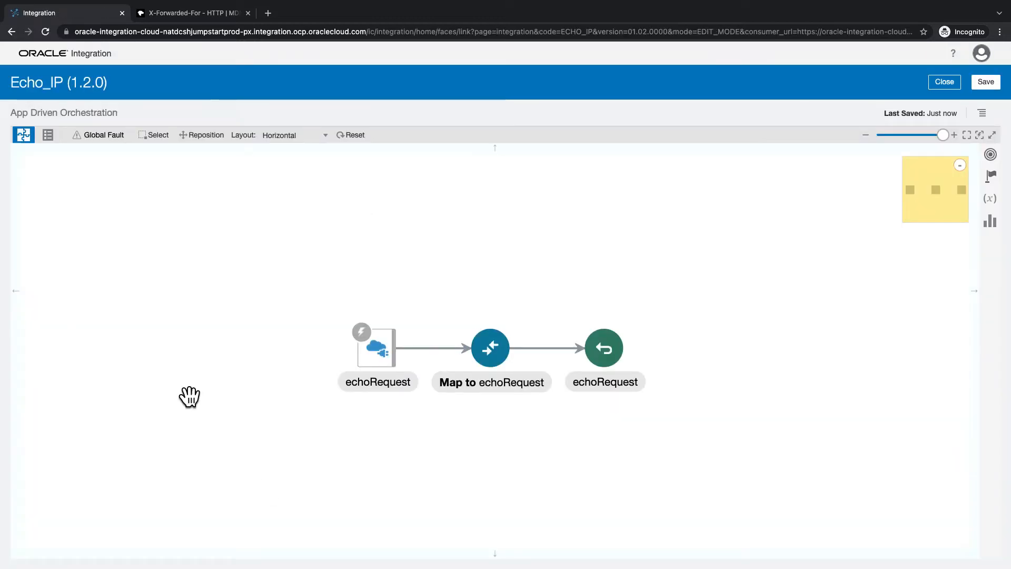
pyautogui.moveTo(717, 419)
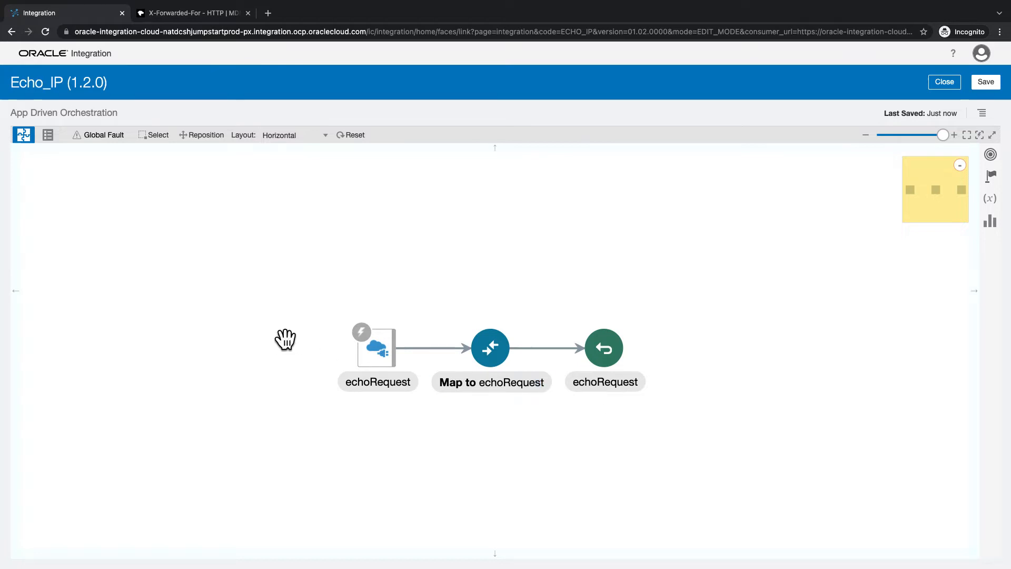
pyautogui.moveTo(347, 465)
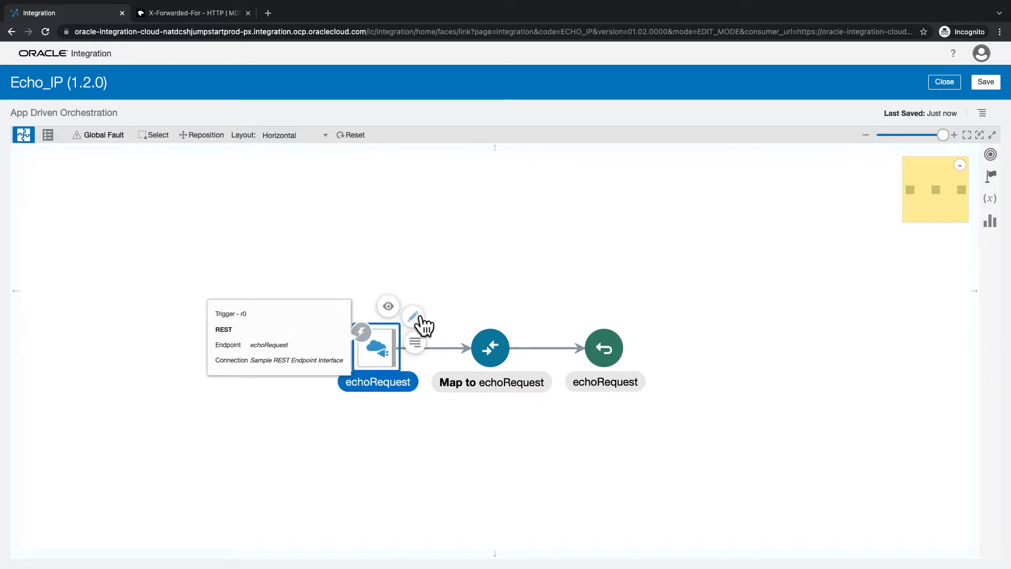
pyautogui.click(414, 319)
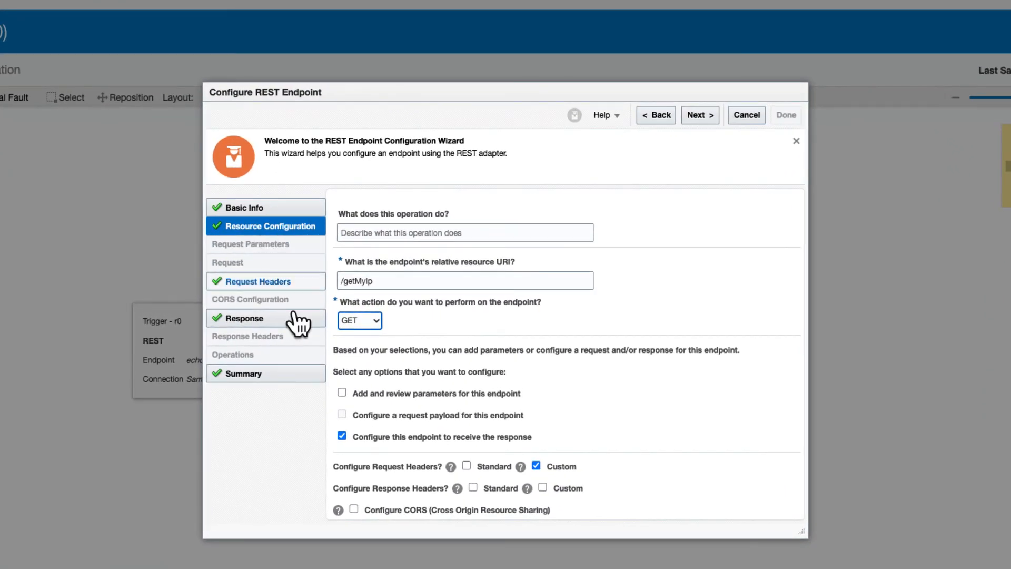
pyautogui.moveTo(408, 480)
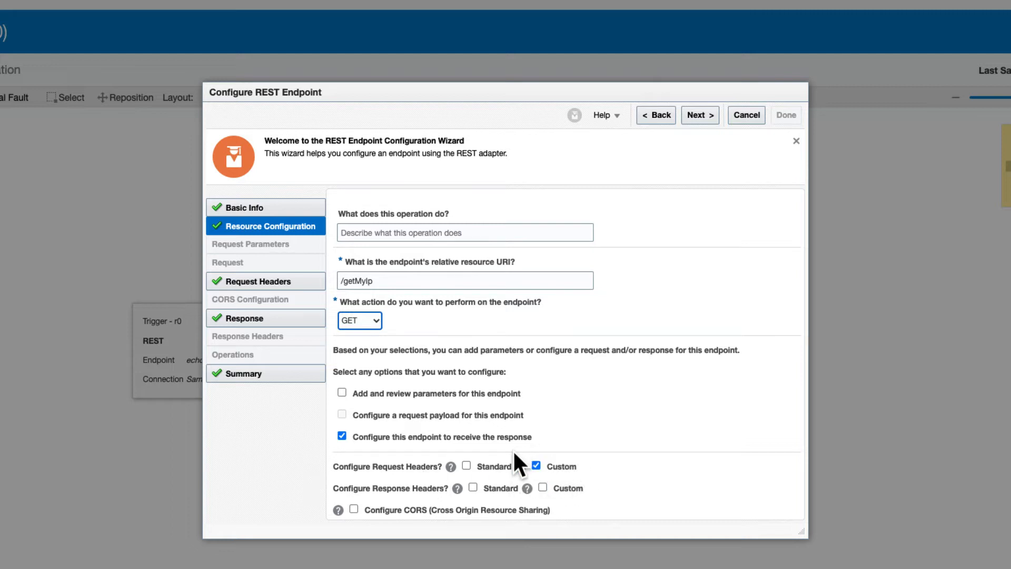
pyautogui.moveTo(578, 479)
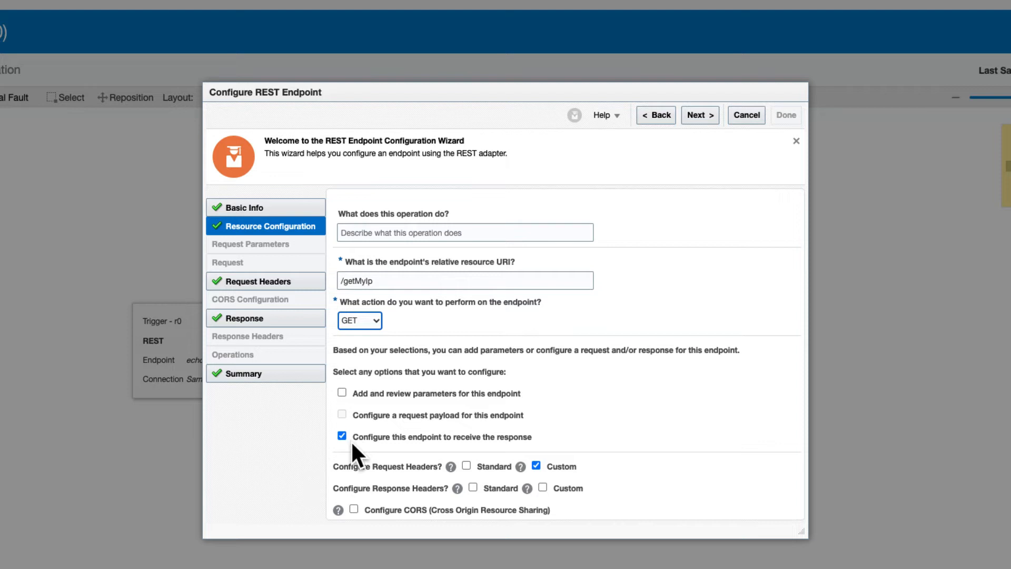
pyautogui.moveTo(523, 480)
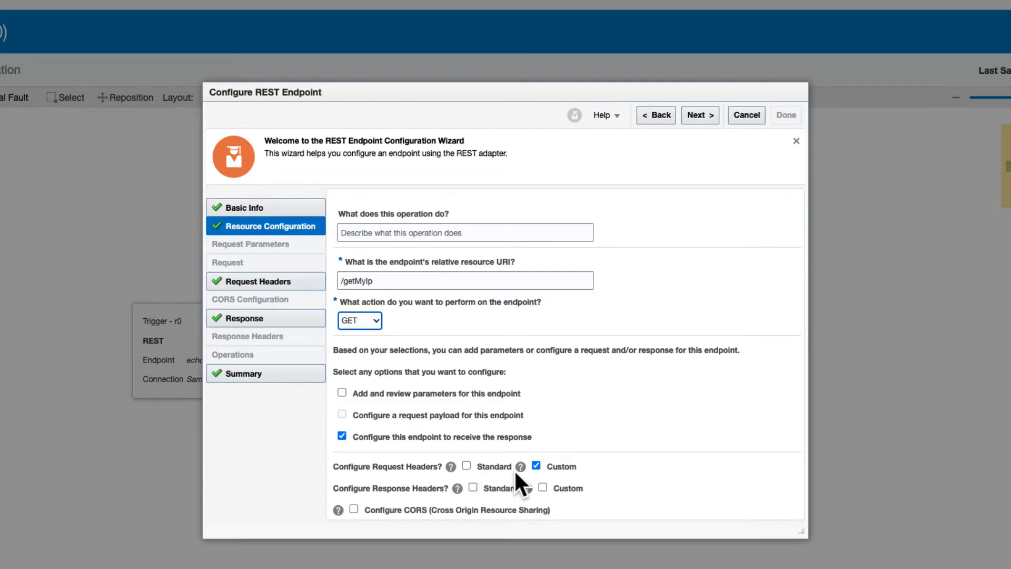
pyautogui.moveTo(503, 483)
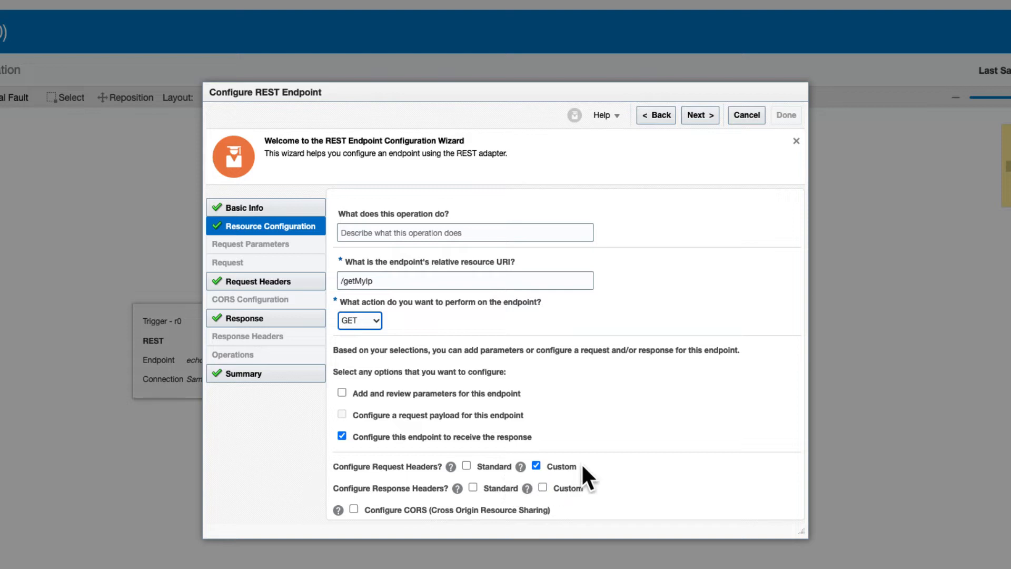
# - Open the echoRequest trigger's Configure REST Endpoint wizard for the /getMyIp GET resource
pyautogui.click(698, 115)
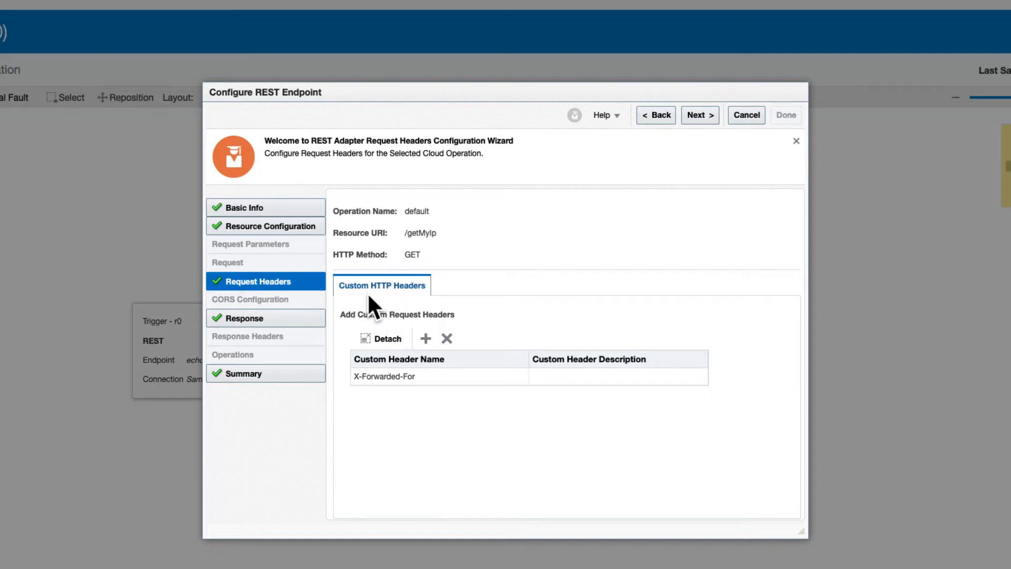
pyautogui.moveTo(376, 416)
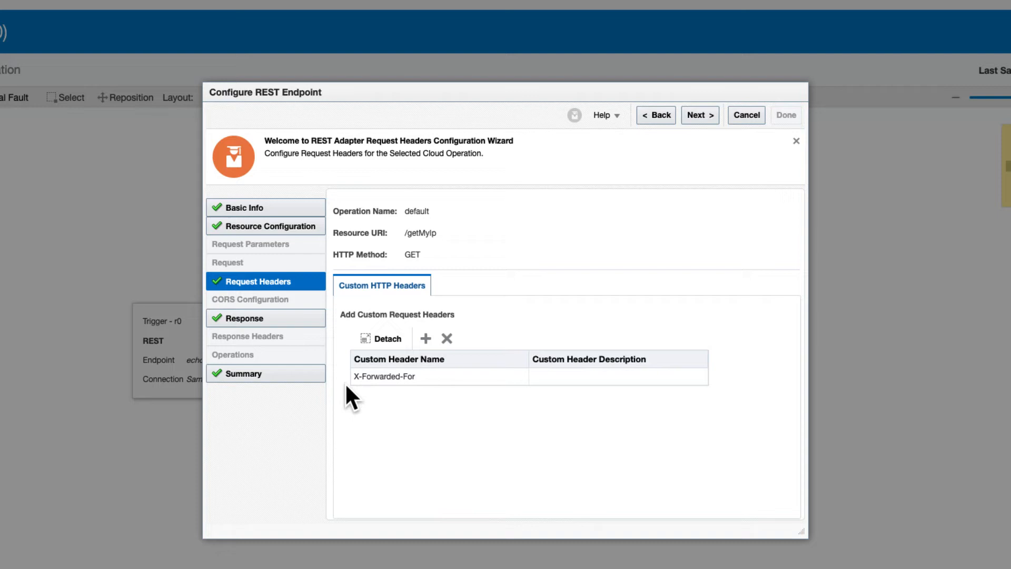
# - Review the X-Forwarded-For custom request header, then cancel out of the wizard
pyautogui.click(384, 376)
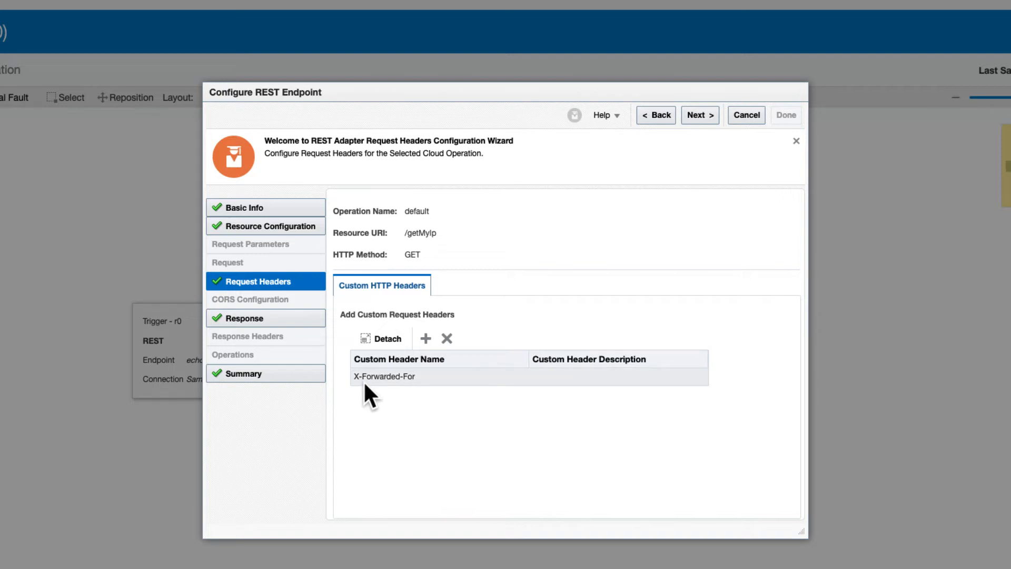
pyautogui.moveTo(425, 392)
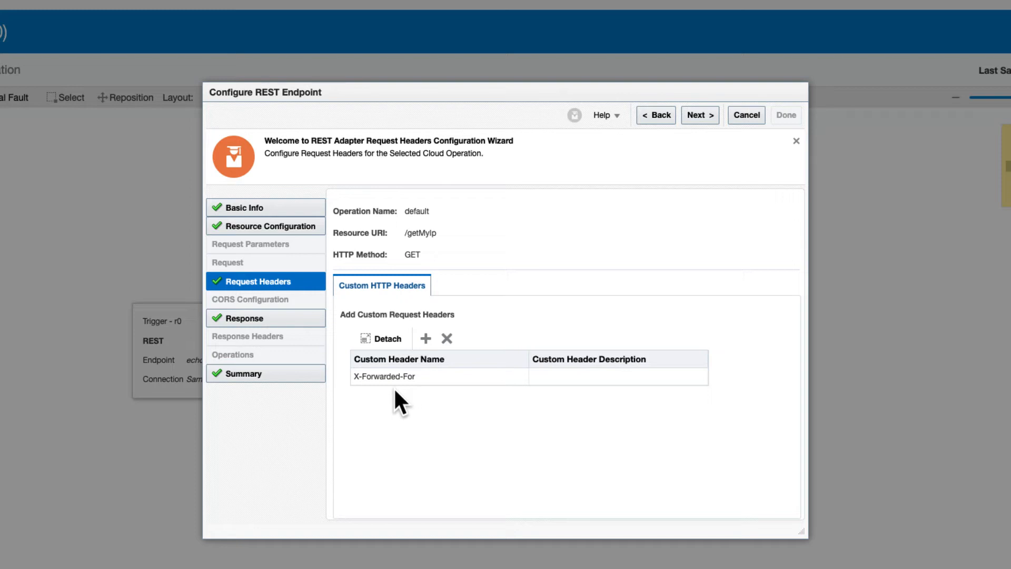
pyautogui.click(400, 376)
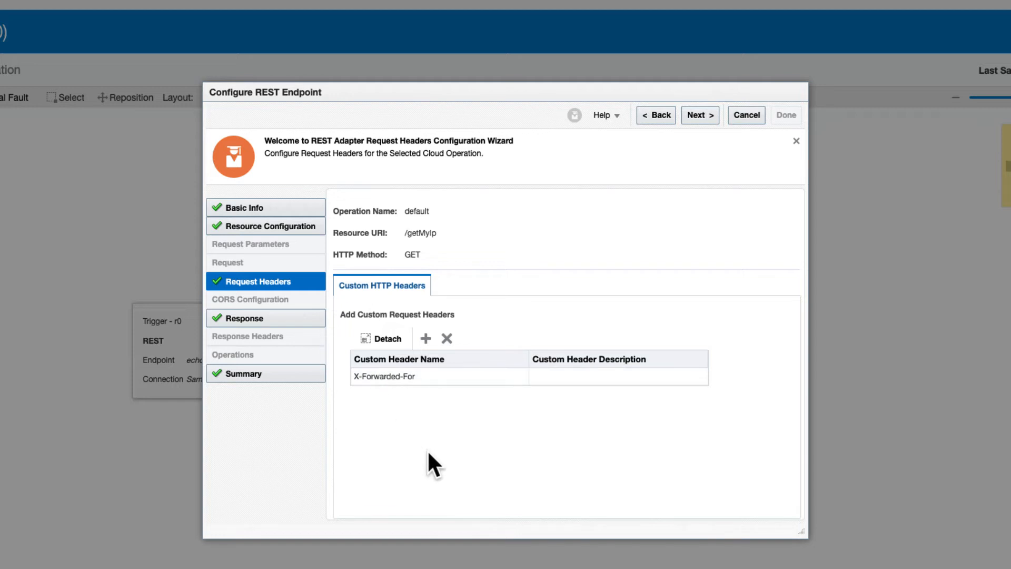
pyautogui.moveTo(728, 135)
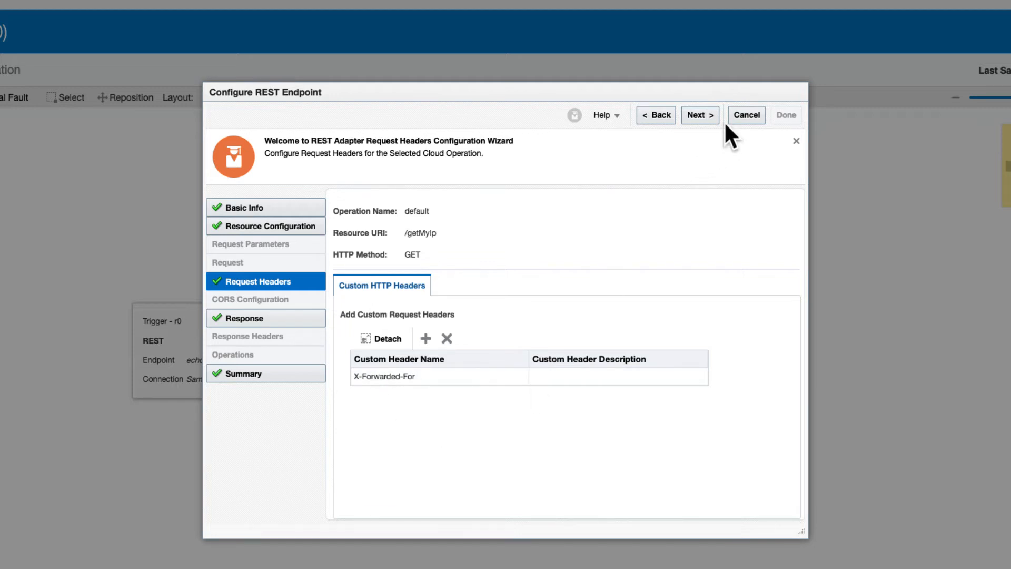
pyautogui.click(746, 115)
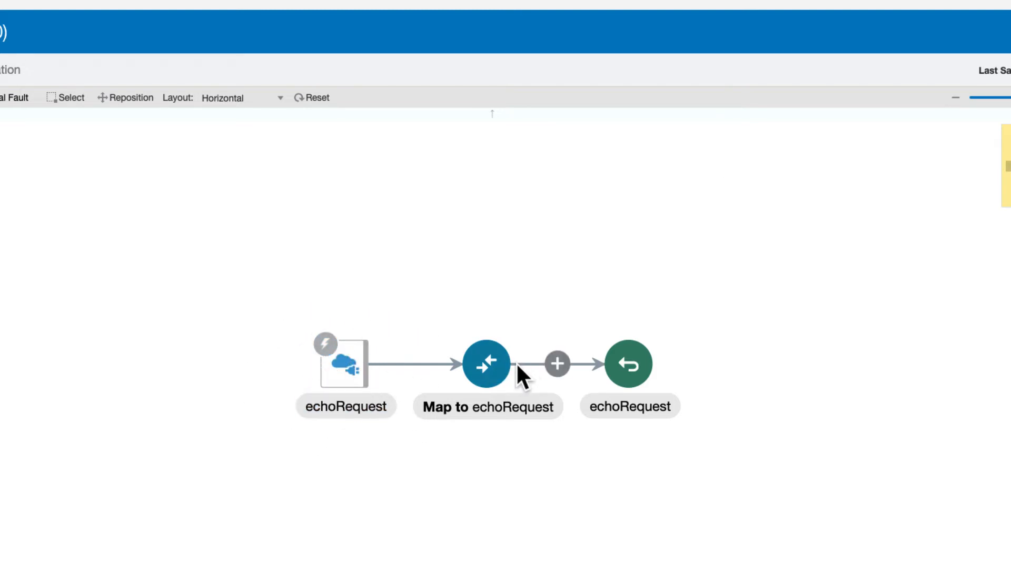
pyautogui.moveTo(531, 342)
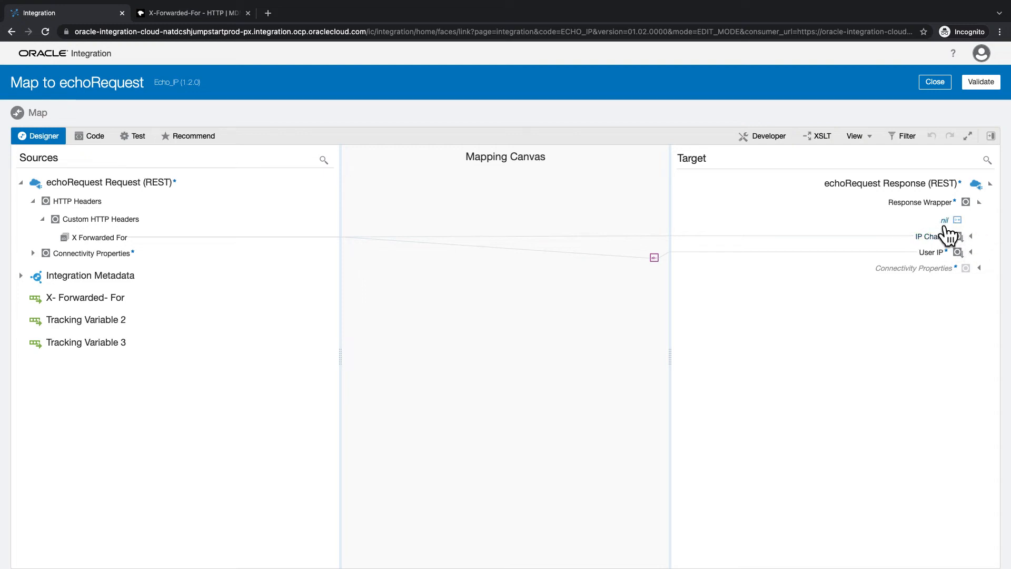
pyautogui.moveTo(902, 233)
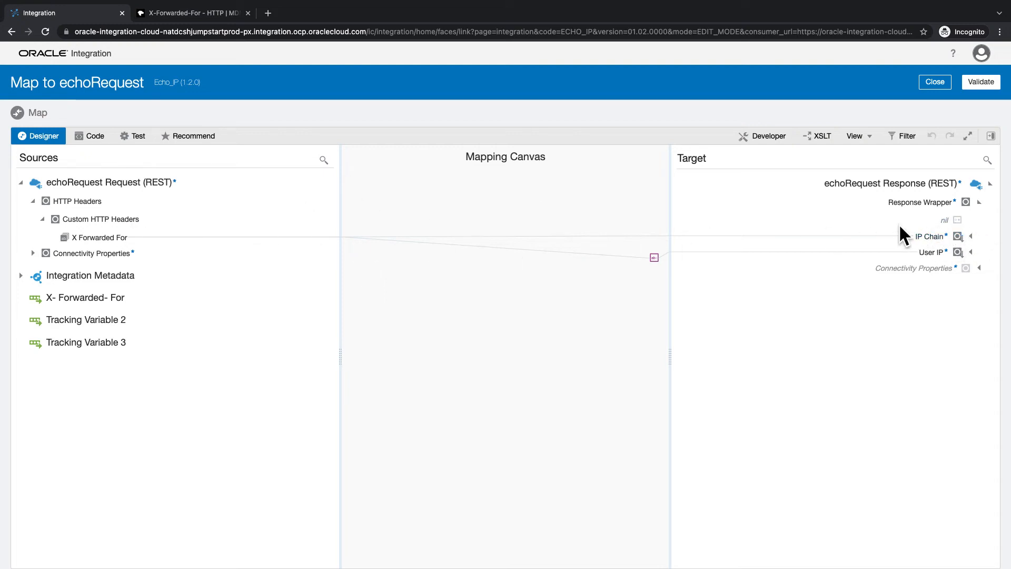
pyautogui.click(932, 253)
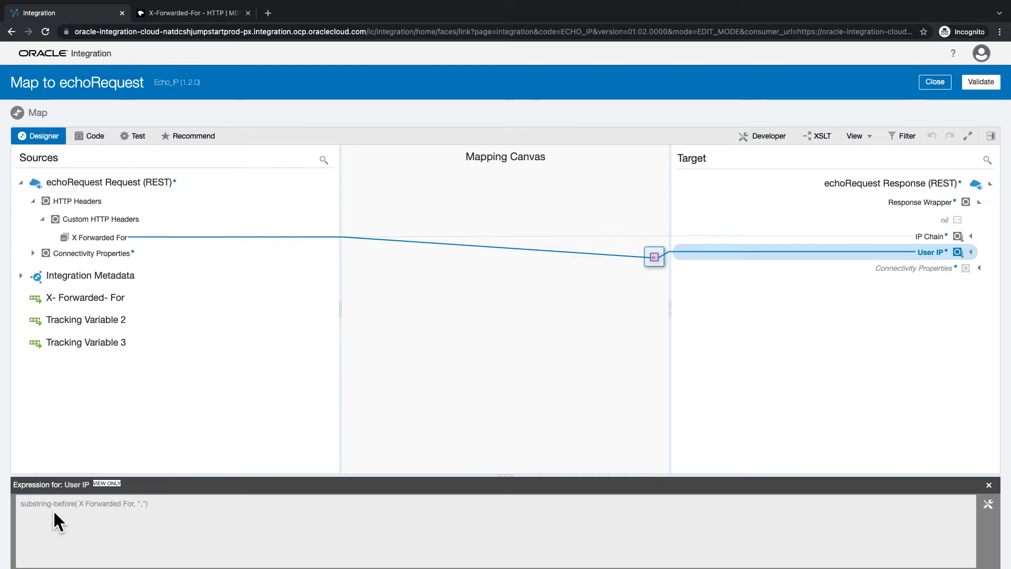
pyautogui.moveTo(95, 525)
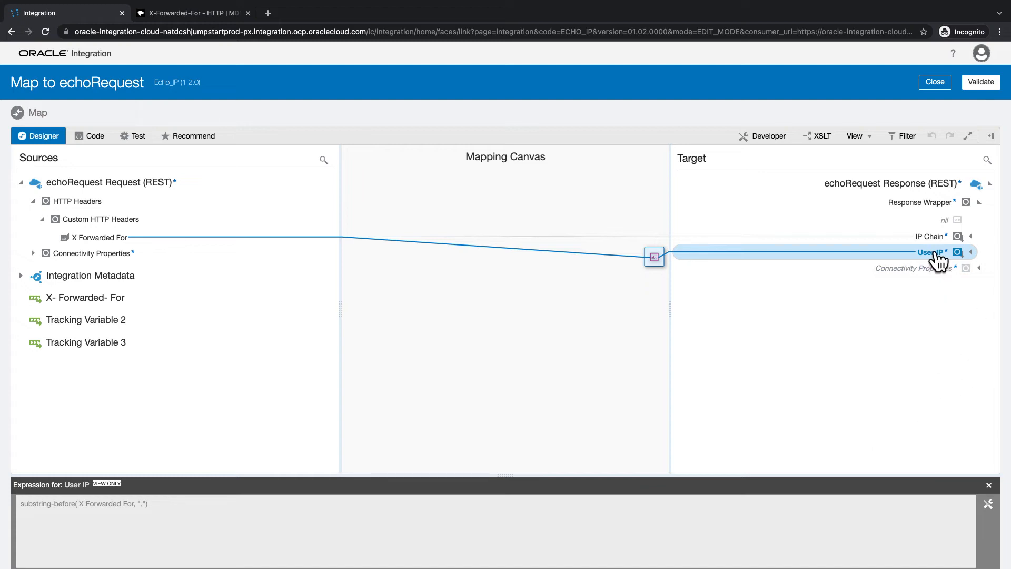
pyautogui.click(934, 82)
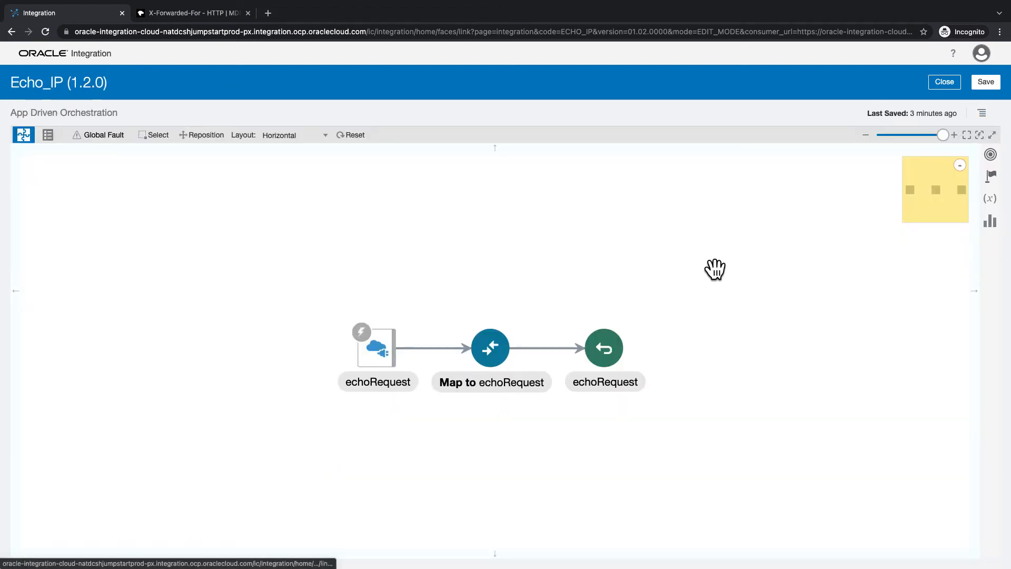
# - Exit the Echo_IP integration canvas
pyautogui.click(944, 83)
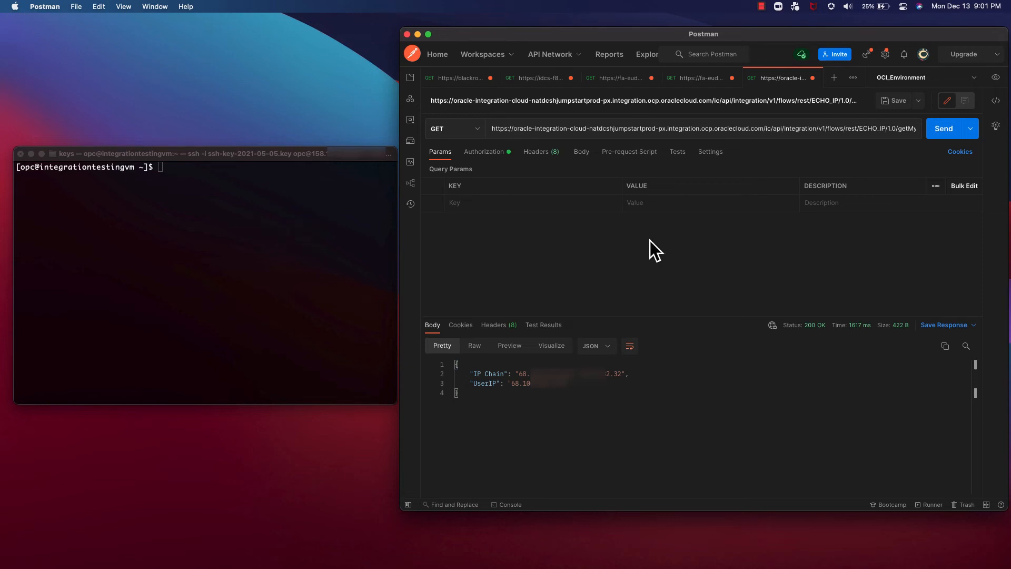
pyautogui.moveTo(560, 303)
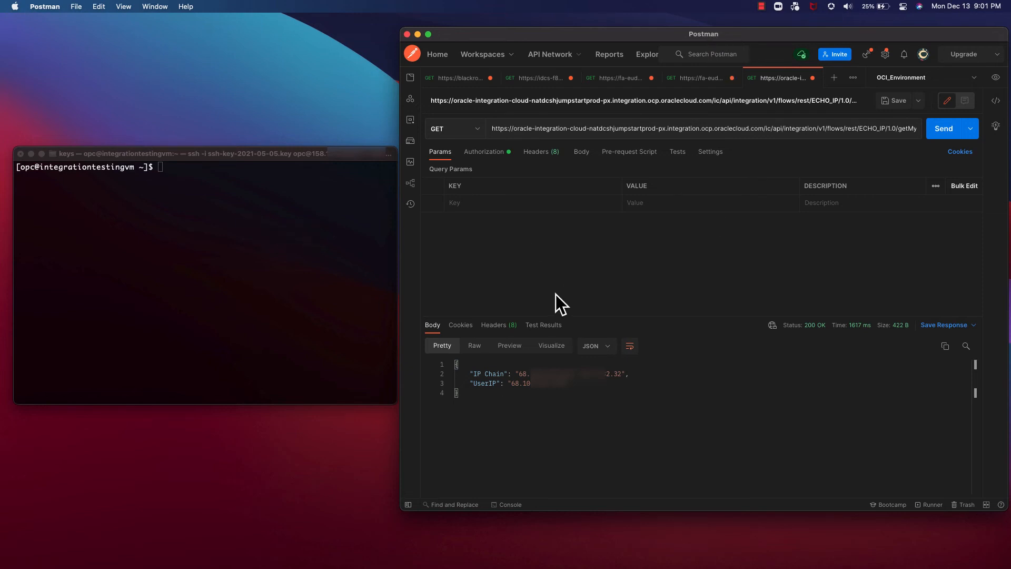
pyautogui.moveTo(229, 222)
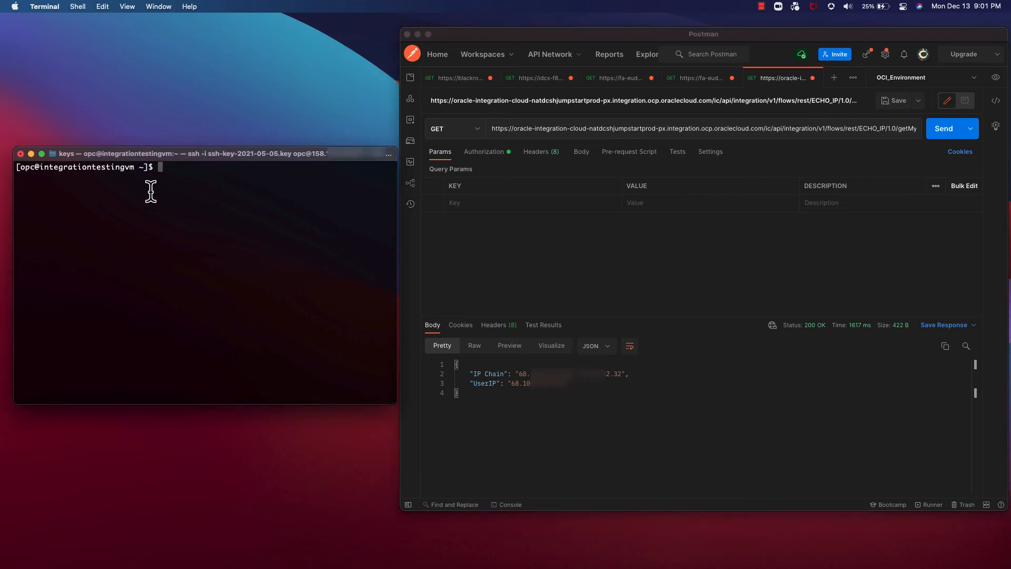
pyautogui.moveTo(271, 177)
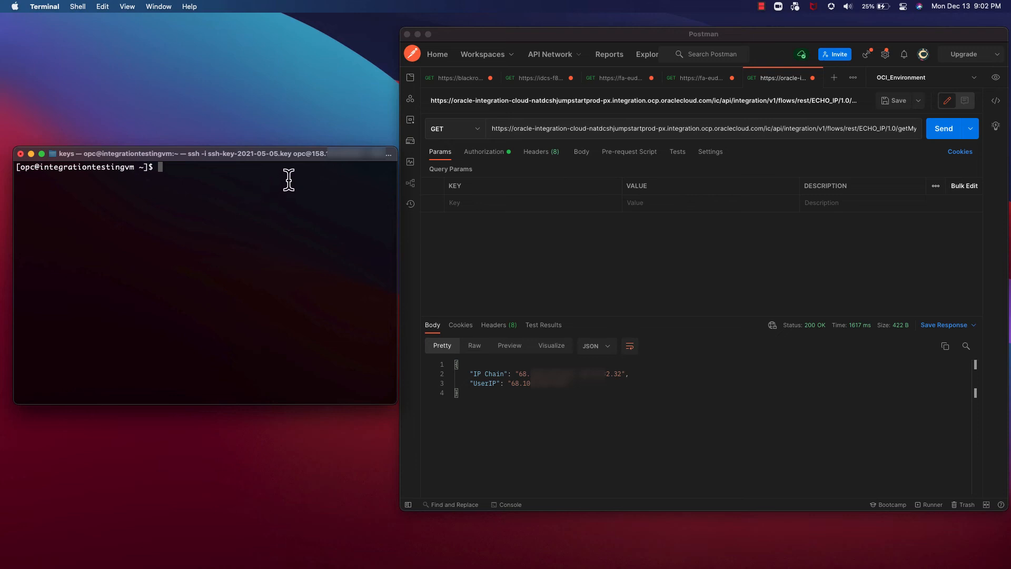
pyautogui.moveTo(324, 298)
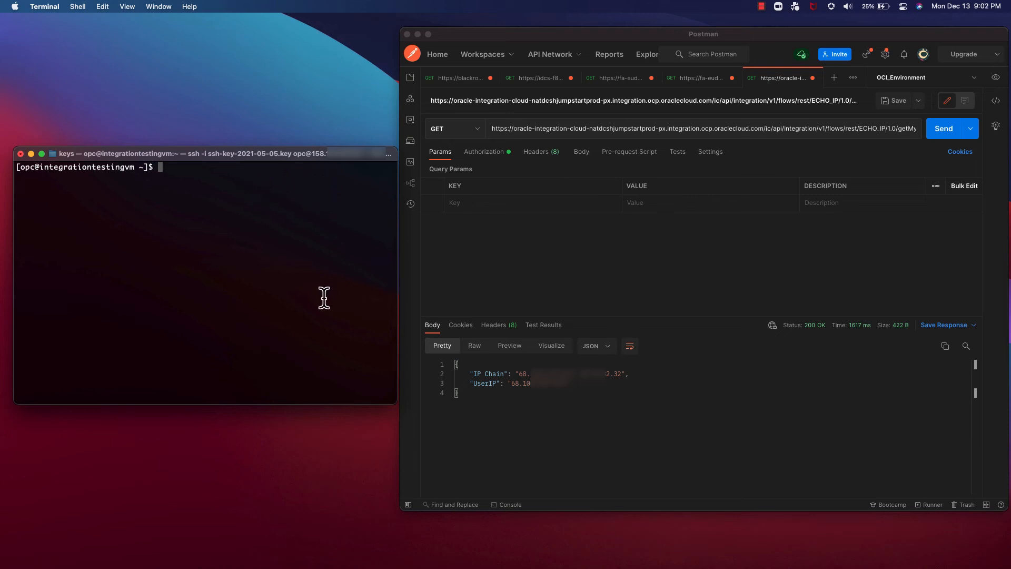
# - Resend the Echo_IP getMyIp GET request, getting 200 OK with IP Chain and UserIP
pyautogui.click(690, 128)
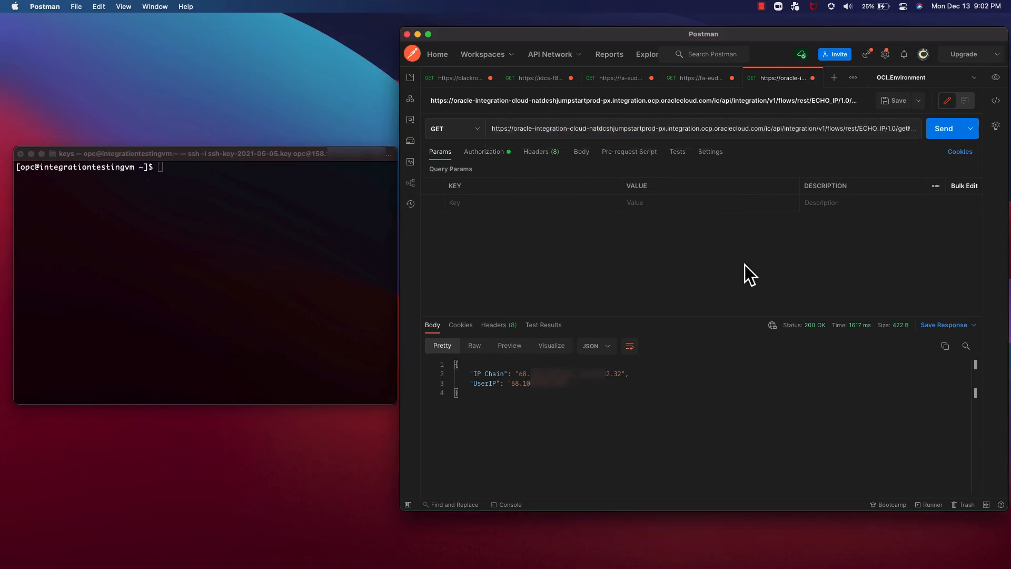
pyautogui.click(944, 128)
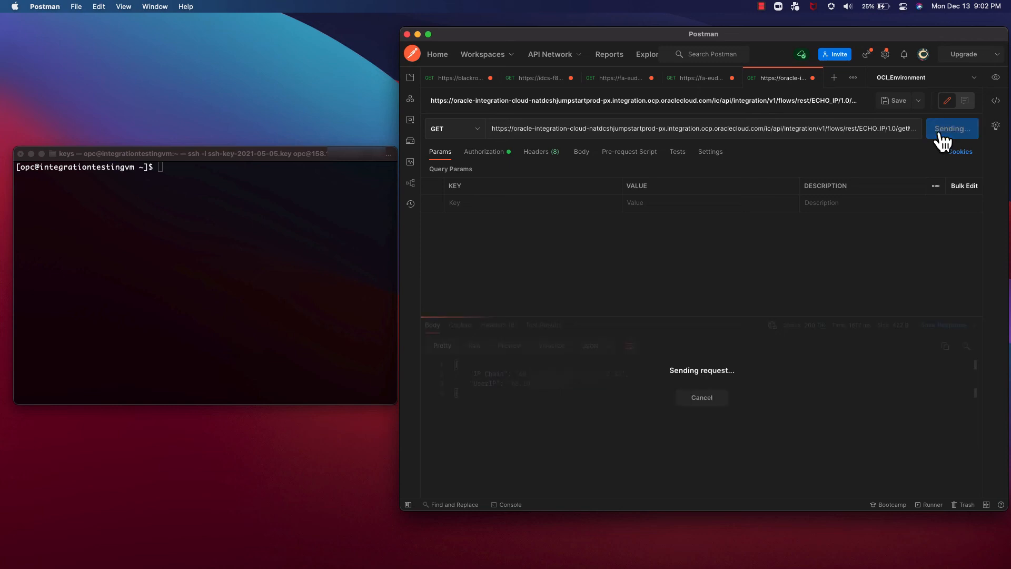
pyautogui.click(952, 129)
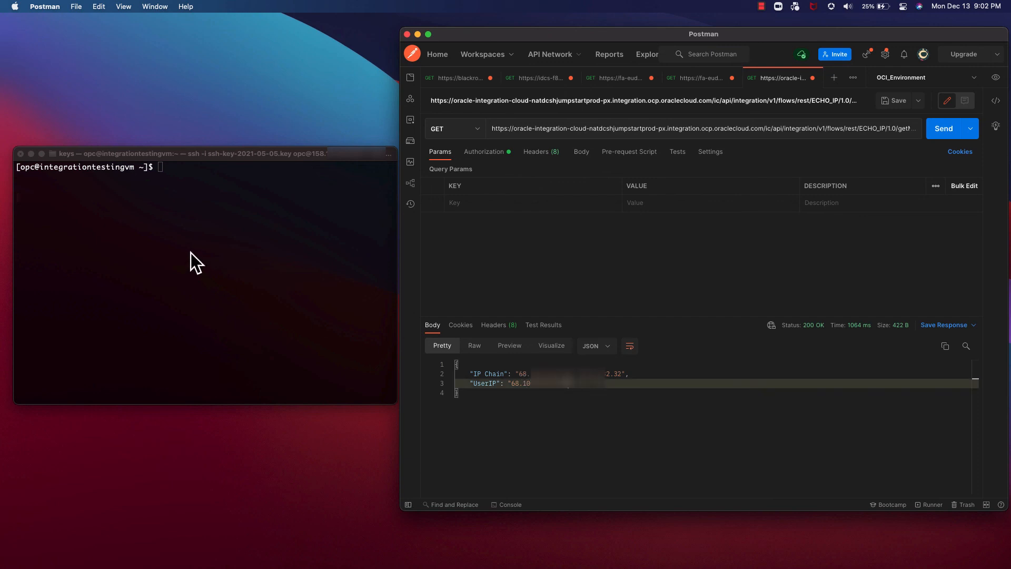
pyautogui.click(194, 258)
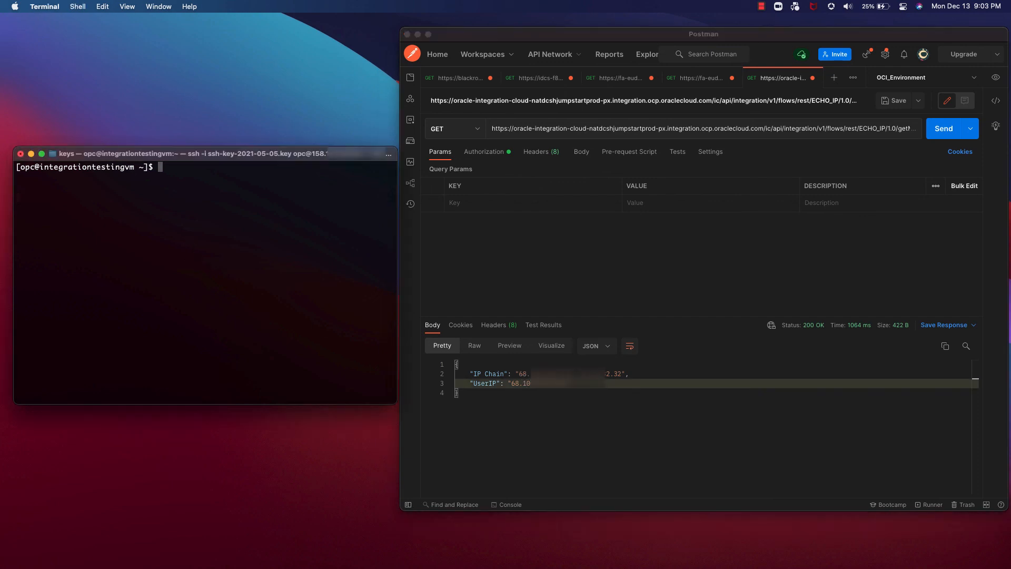